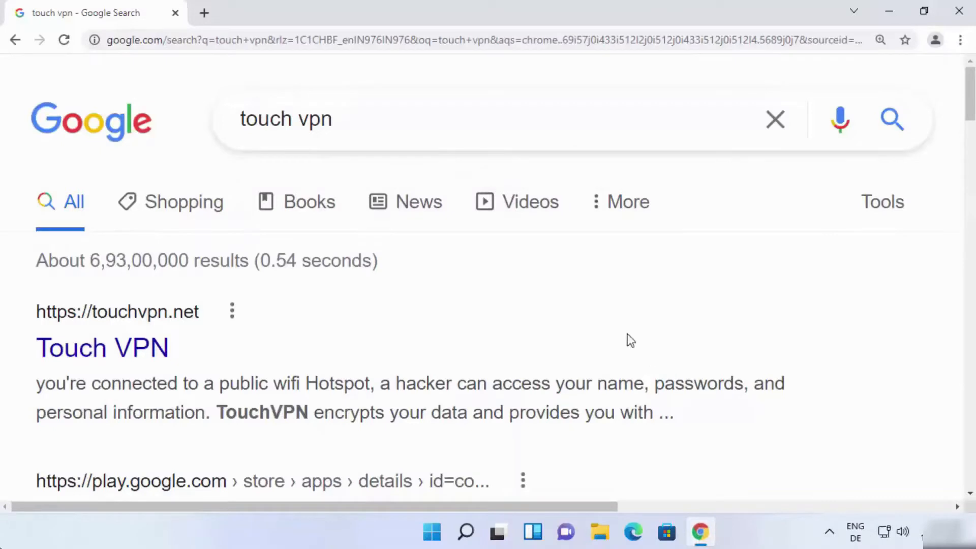
mouse_move(102, 347)
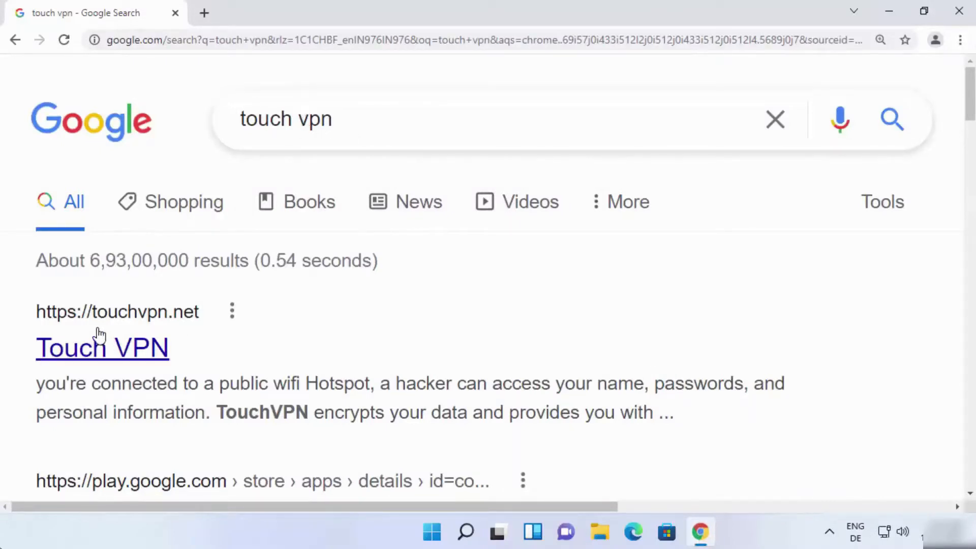
mouse_move(160, 327)
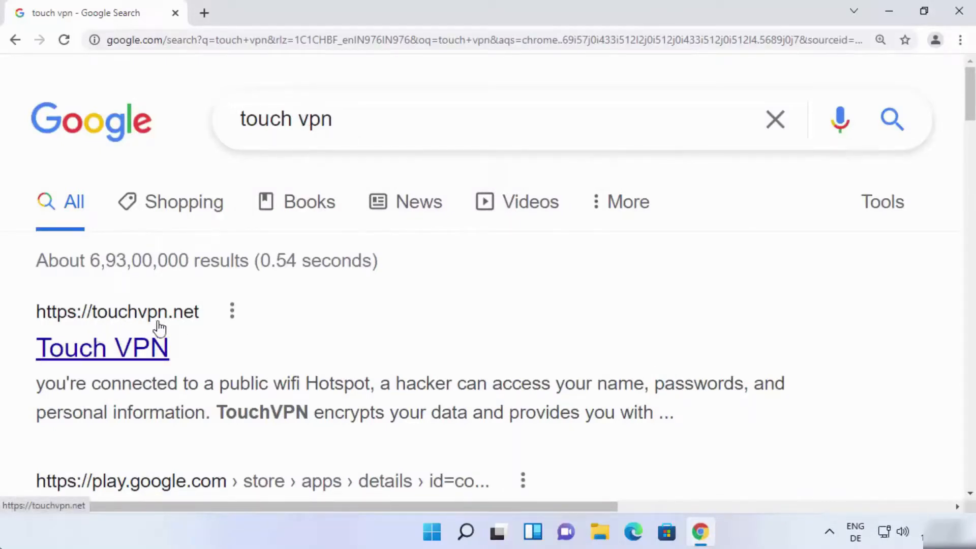
mouse_move(79, 360)
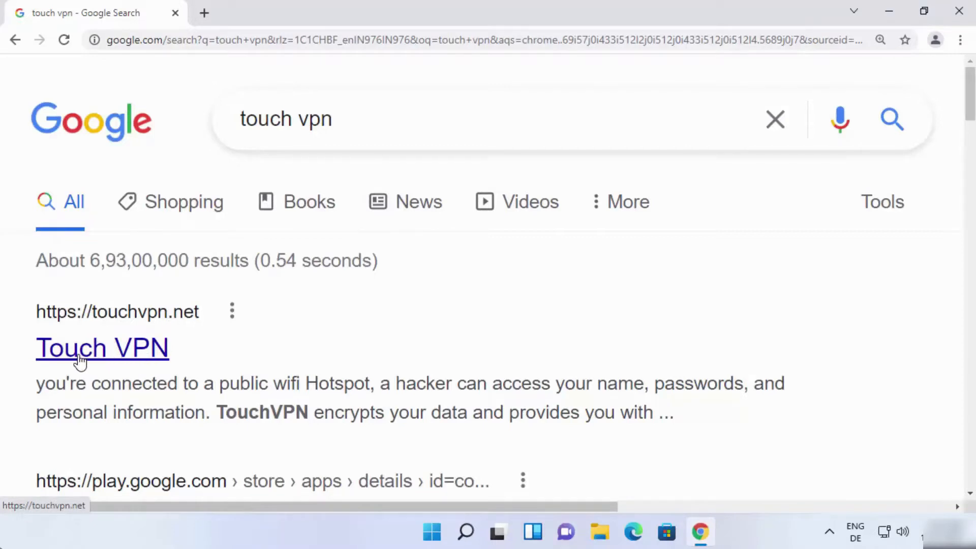
Step: Open the official touchvpn.net website from the Google results for 'touch vpn'
click(102, 347)
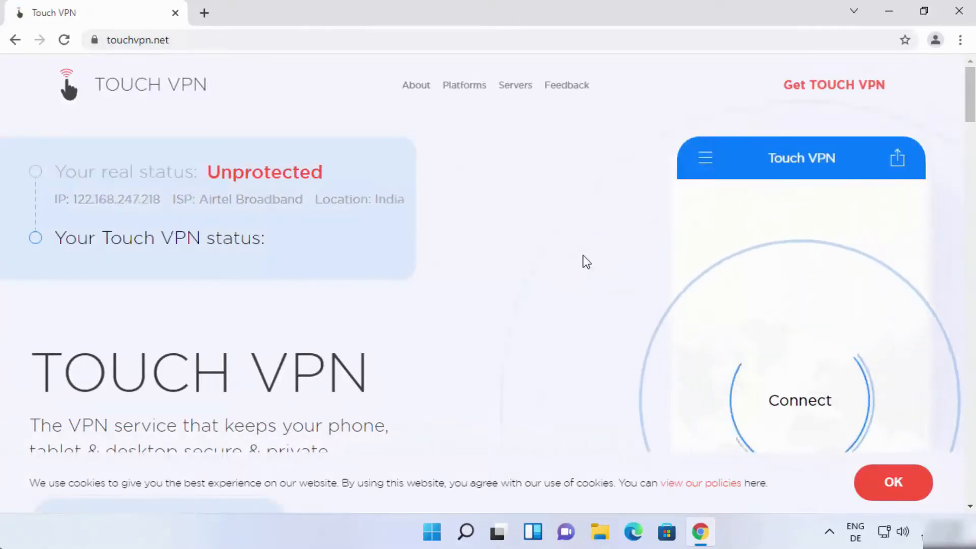
click(799, 400)
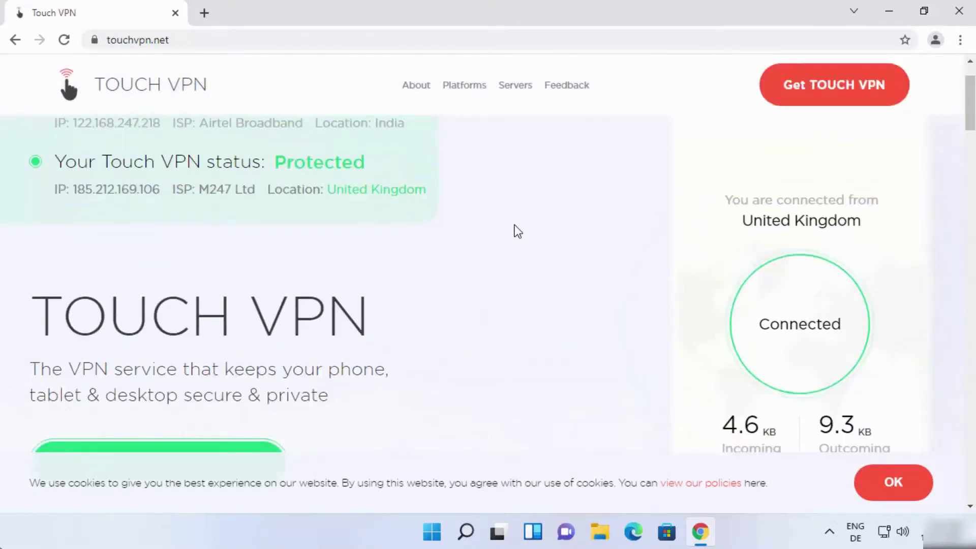
scroll(down, 3)
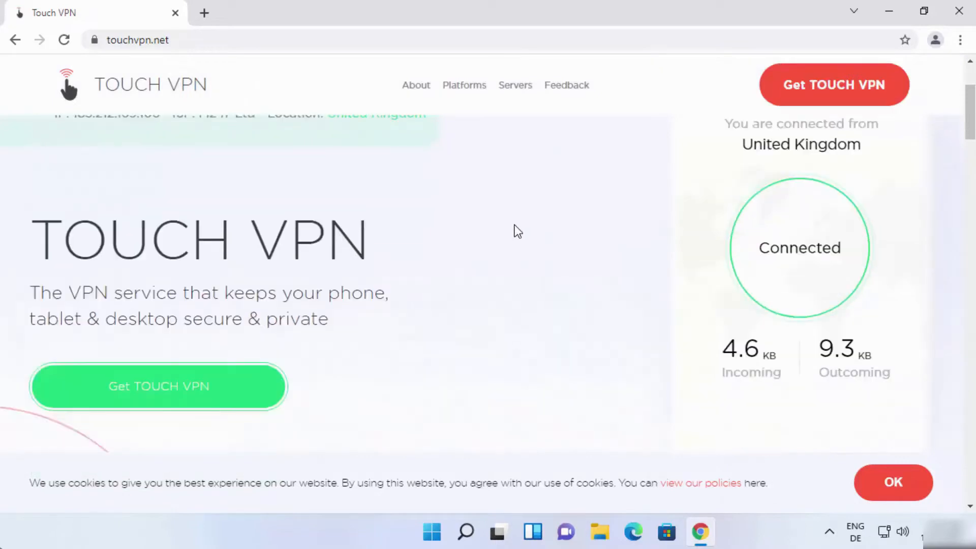
scroll(down, 3)
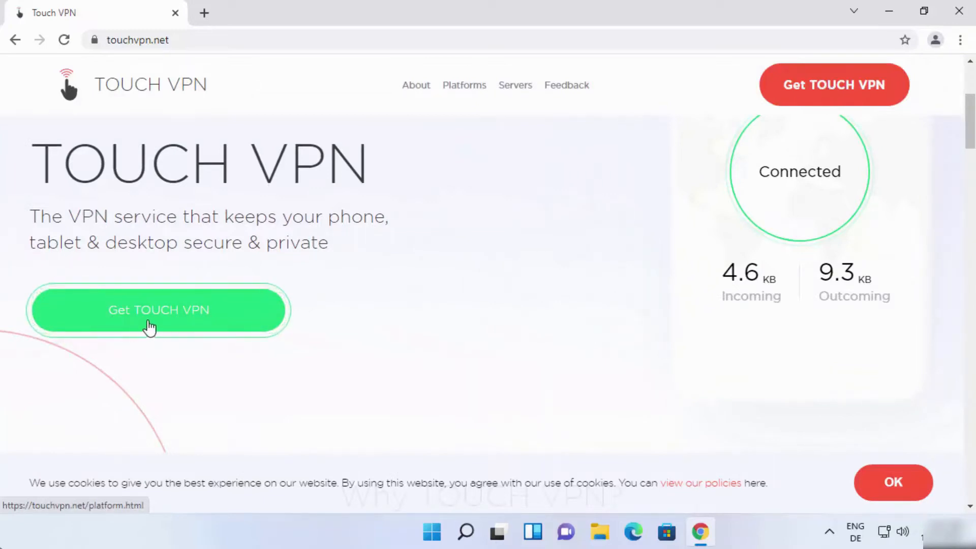
mouse_move(119, 322)
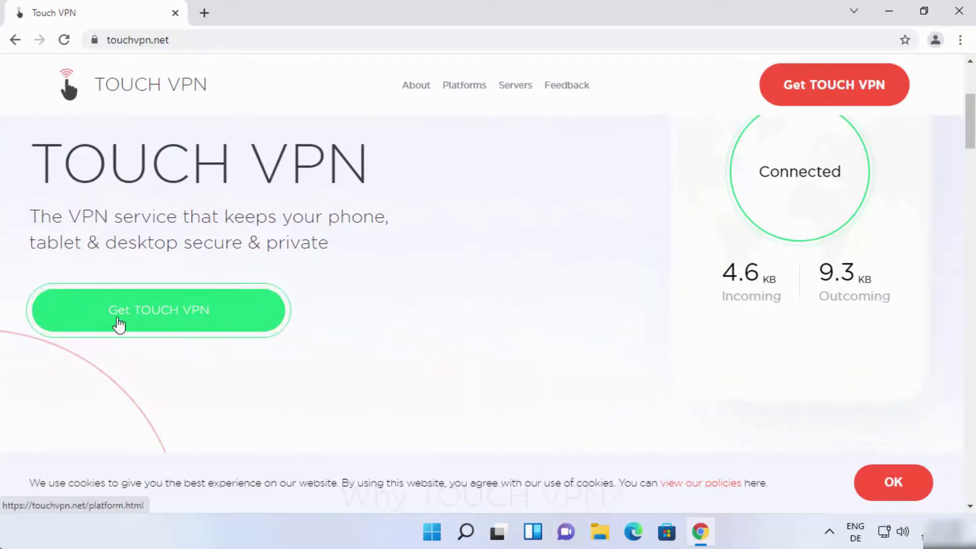
mouse_move(177, 323)
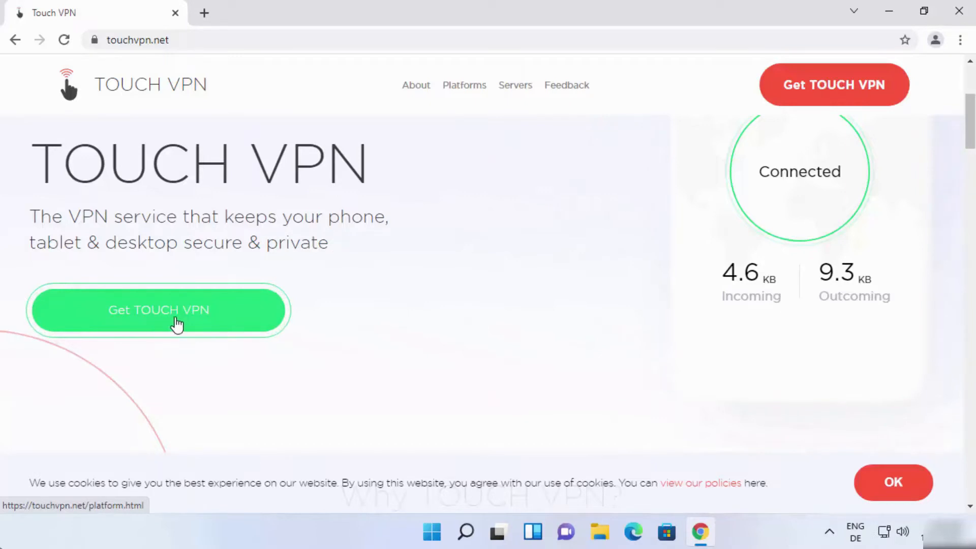
mouse_move(197, 319)
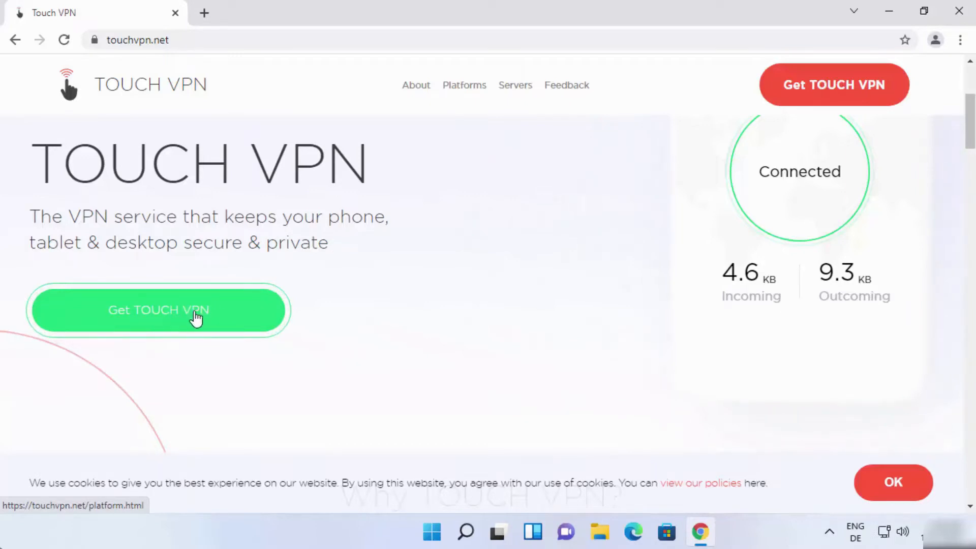
Step: Download the Windows MSI installer TouchVPN_1.0.22.msi and launch it from Chrome's download bar
click(159, 310)
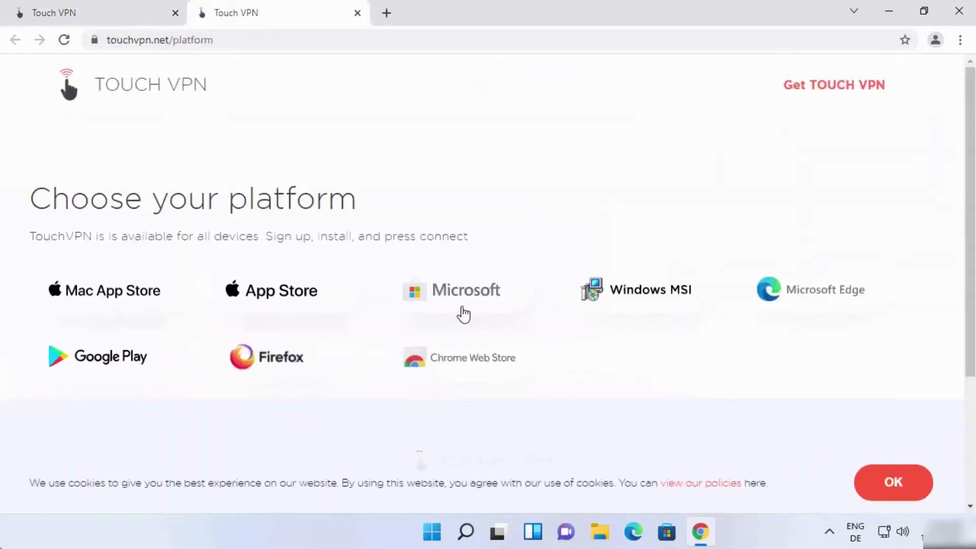
mouse_move(280, 289)
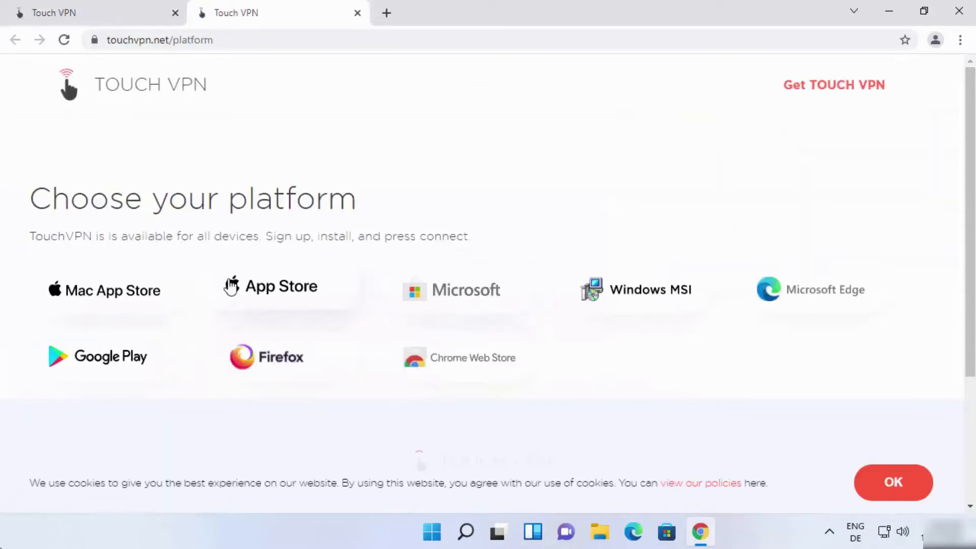
mouse_move(191, 313)
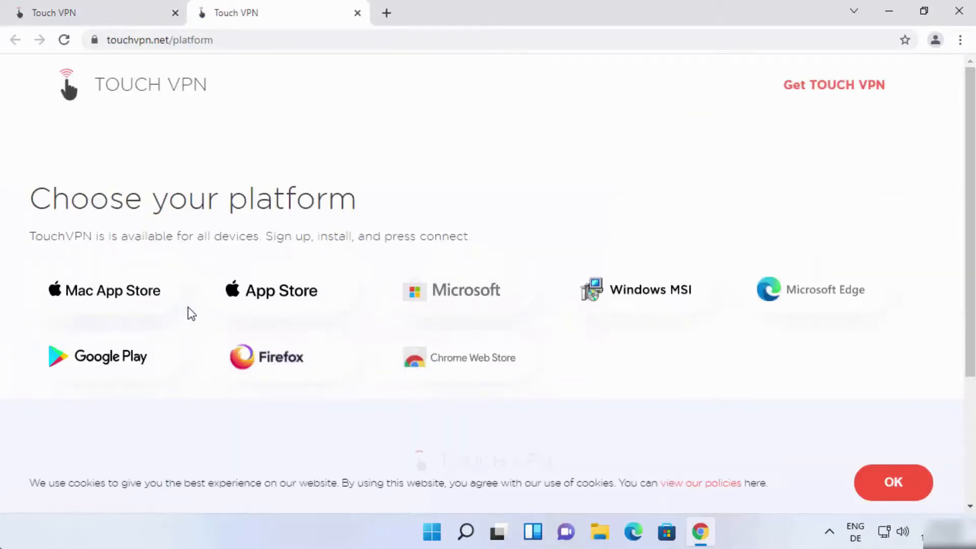
mouse_move(655, 342)
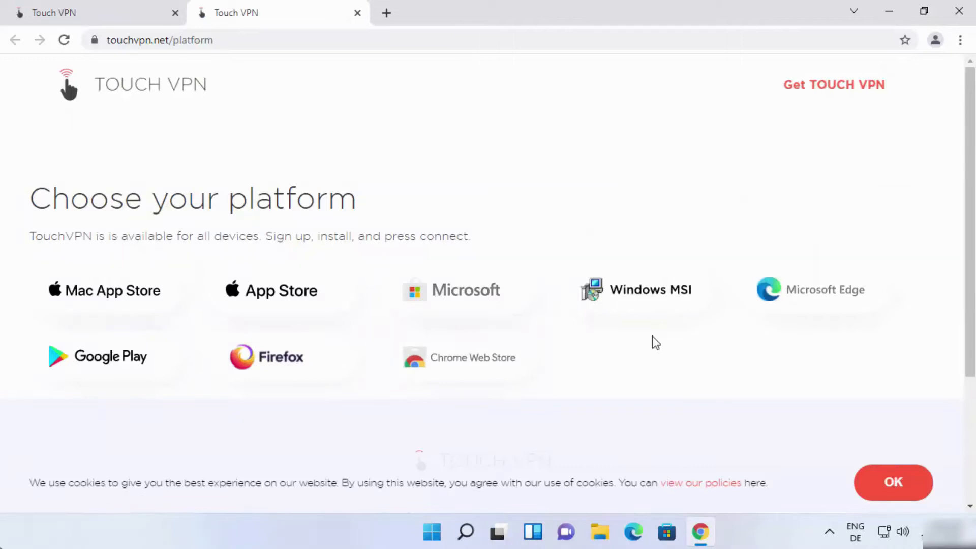
click(649, 289)
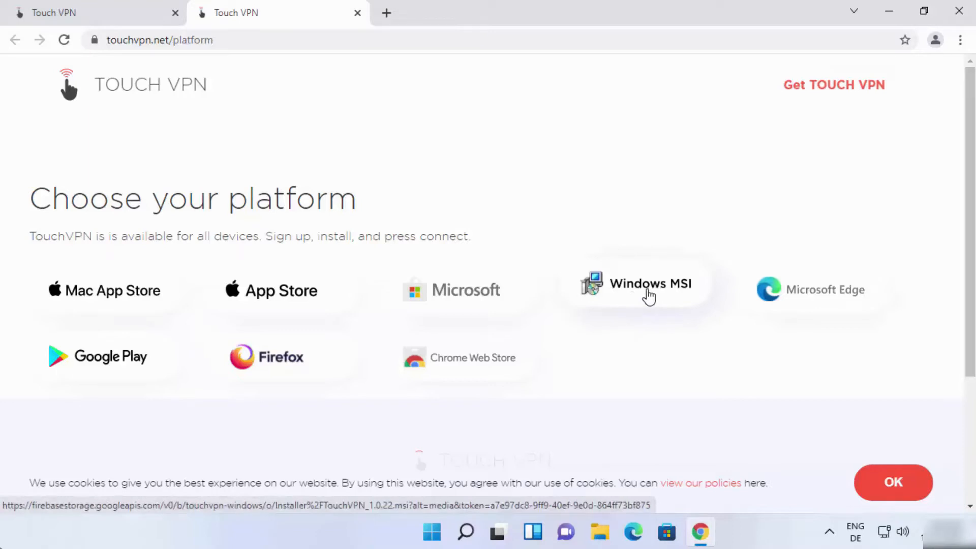
click(650, 286)
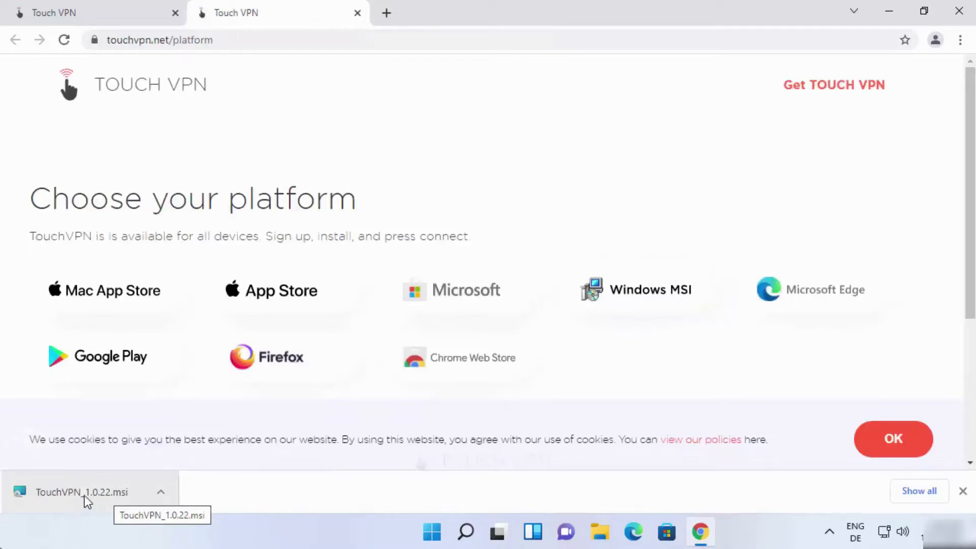
click(81, 491)
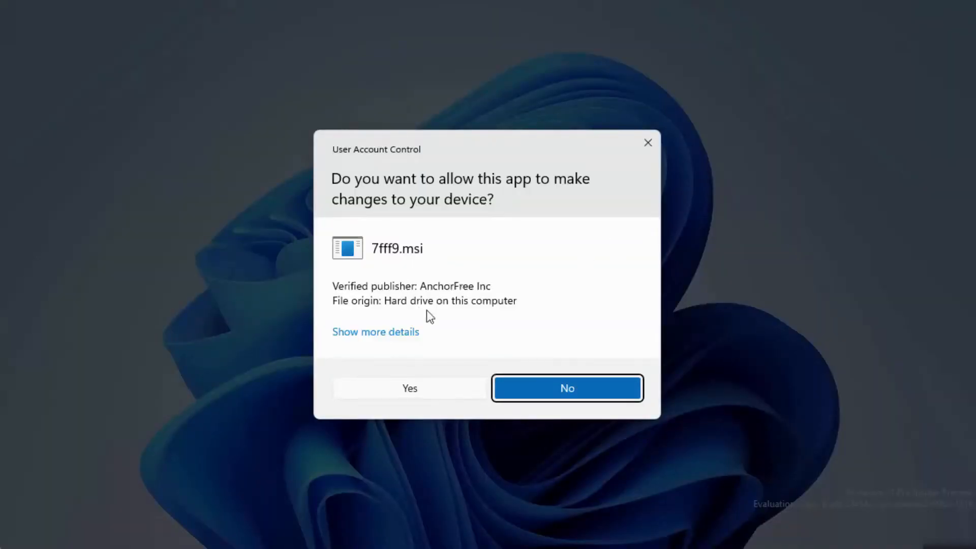
Step: Allow the installer to run, then launch Touch VPN from its new desktop shortcut
click(410, 388)
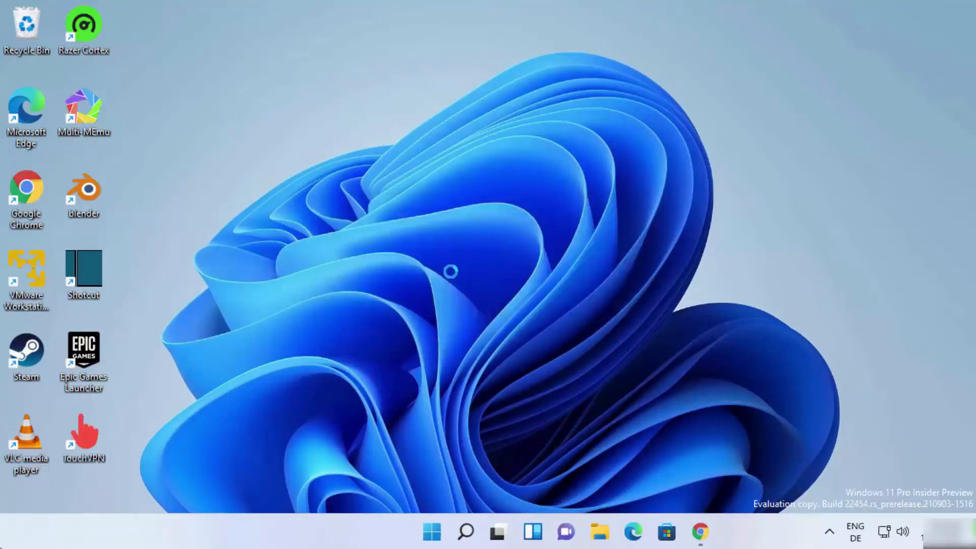
mouse_move(392, 293)
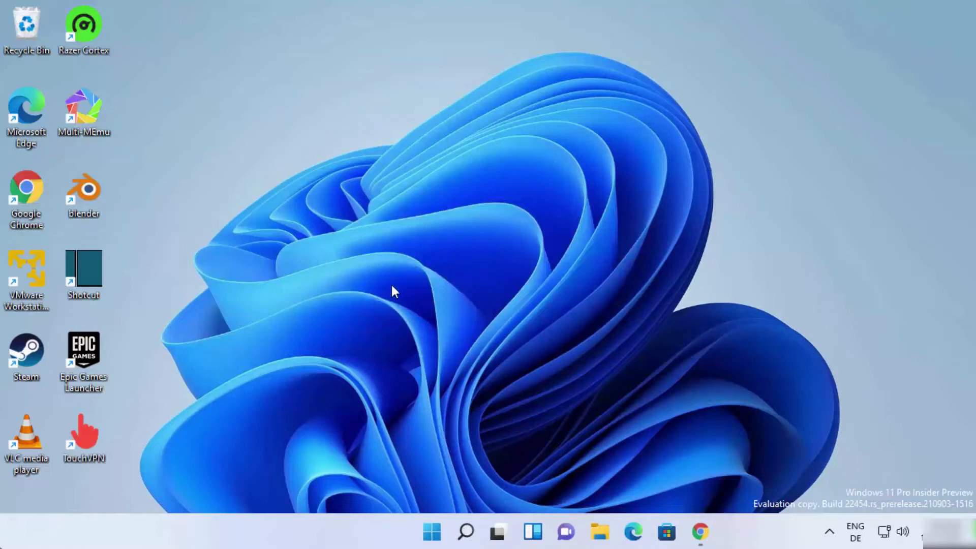
mouse_move(417, 367)
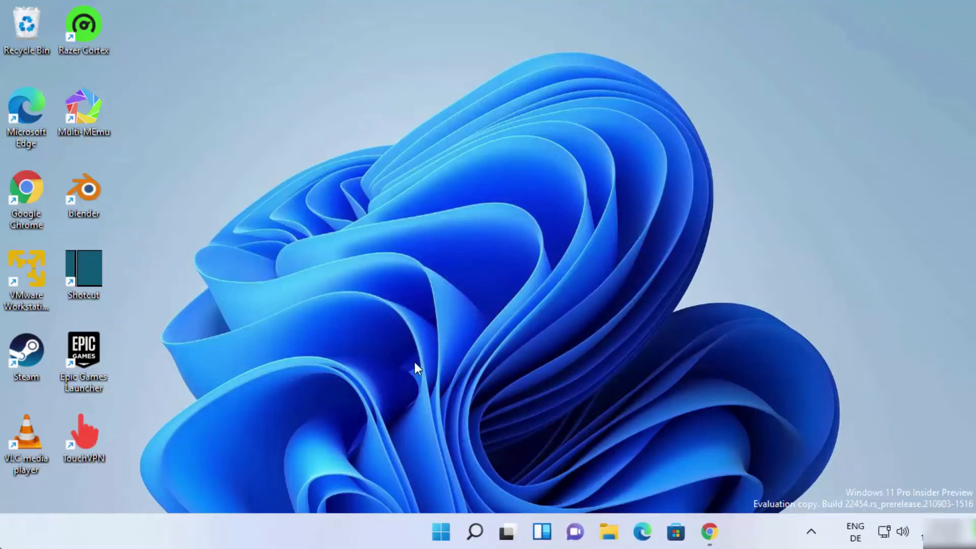
double_click(83, 431)
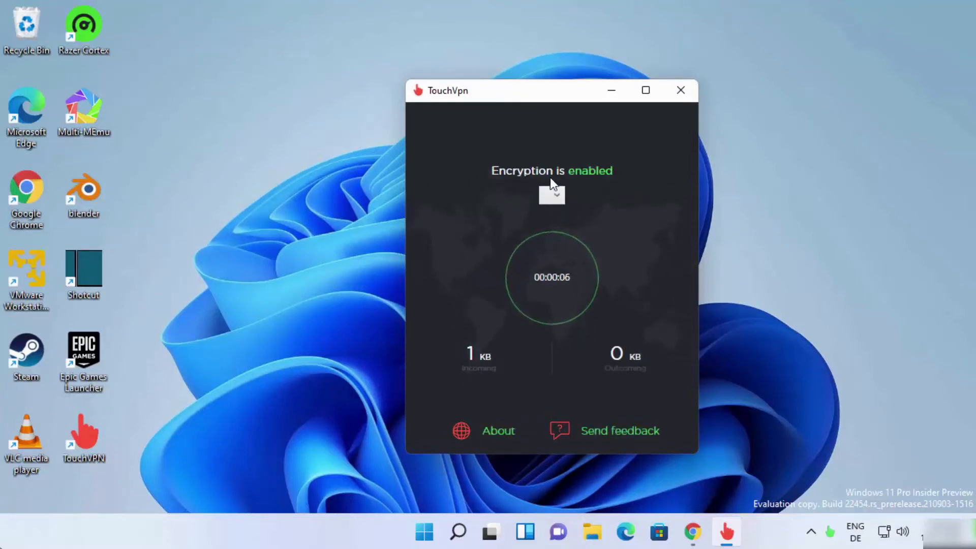
Step: Choose Australia from the server country list so Touch VPN reconnects through it
click(549, 194)
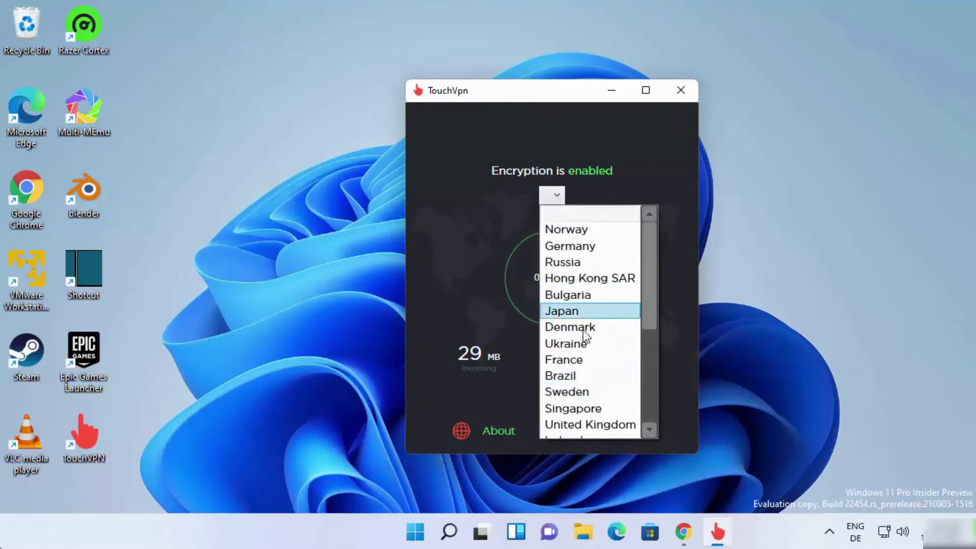
mouse_move(613, 314)
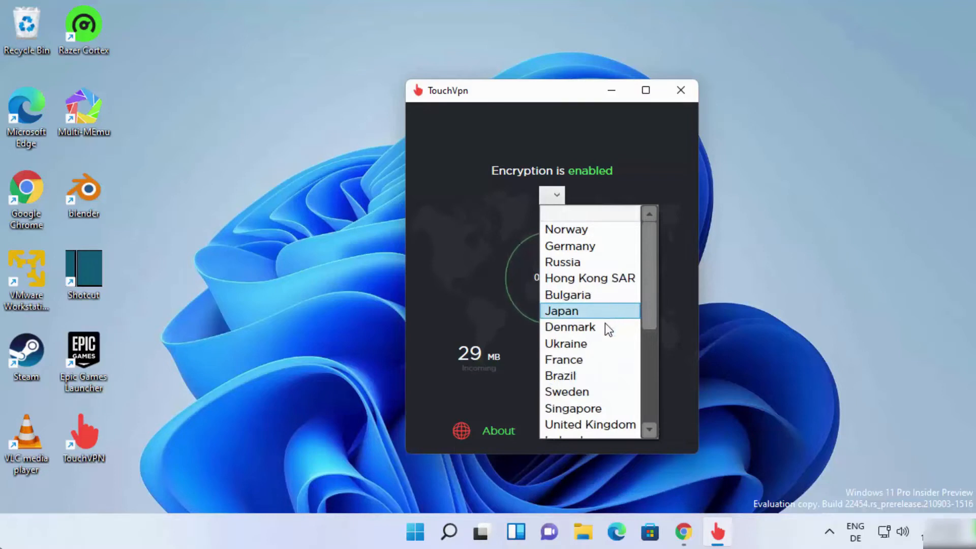
scroll(down, 3)
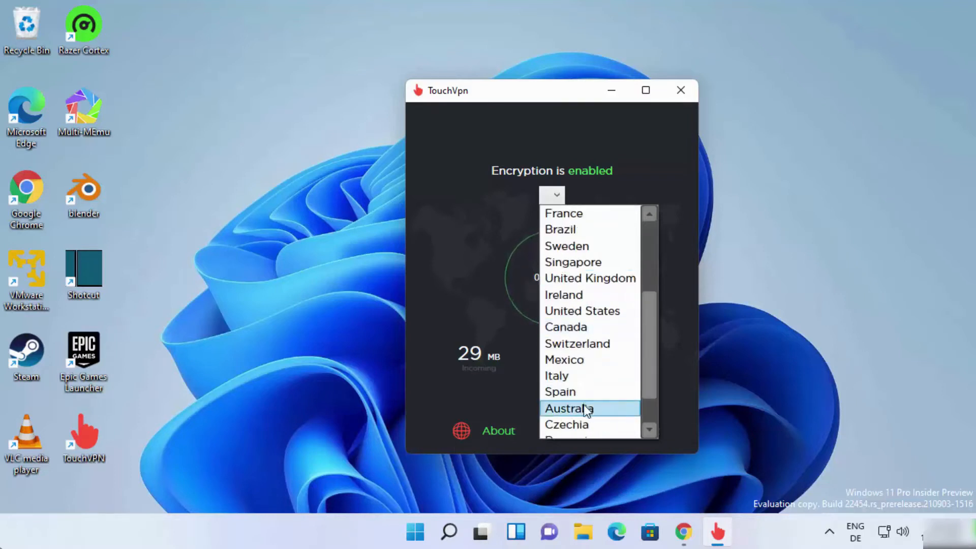
click(568, 408)
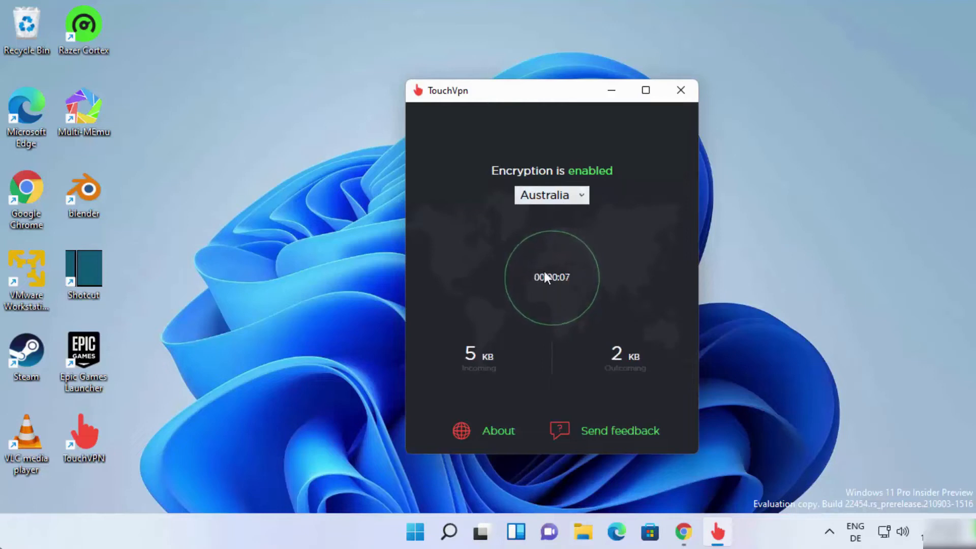
mouse_move(754, 260)
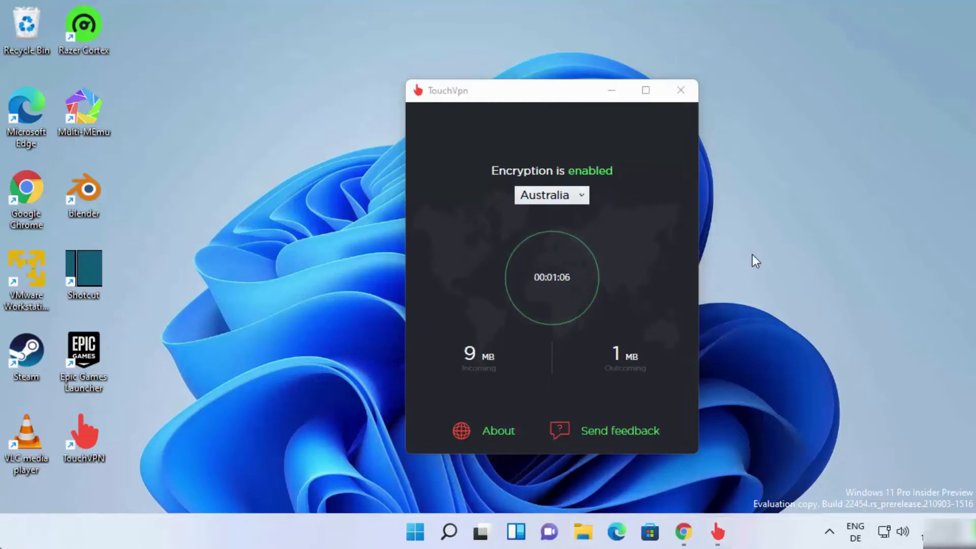
mouse_move(559, 297)
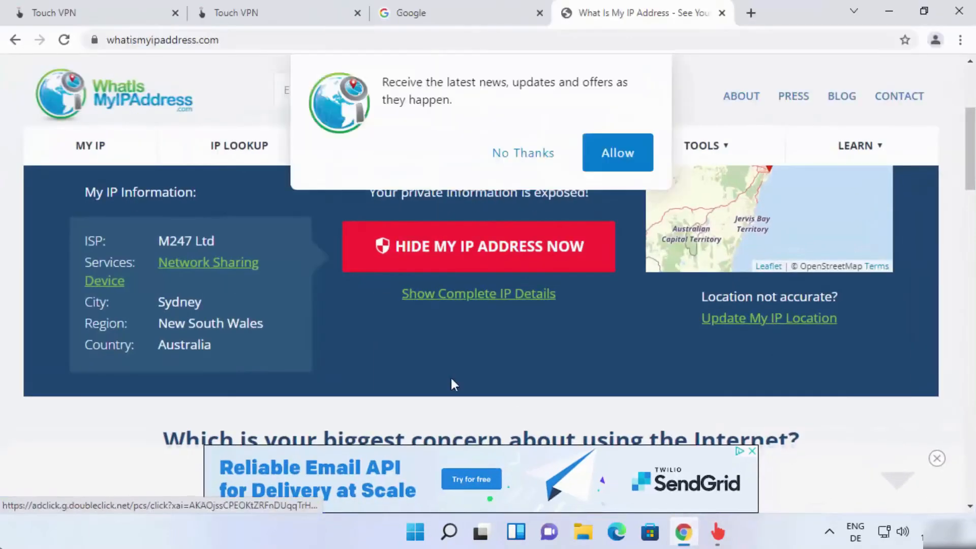
Step: Decline the notification offer and highlight Australia as the reported country on whatismyipaddress.com
click(523, 153)
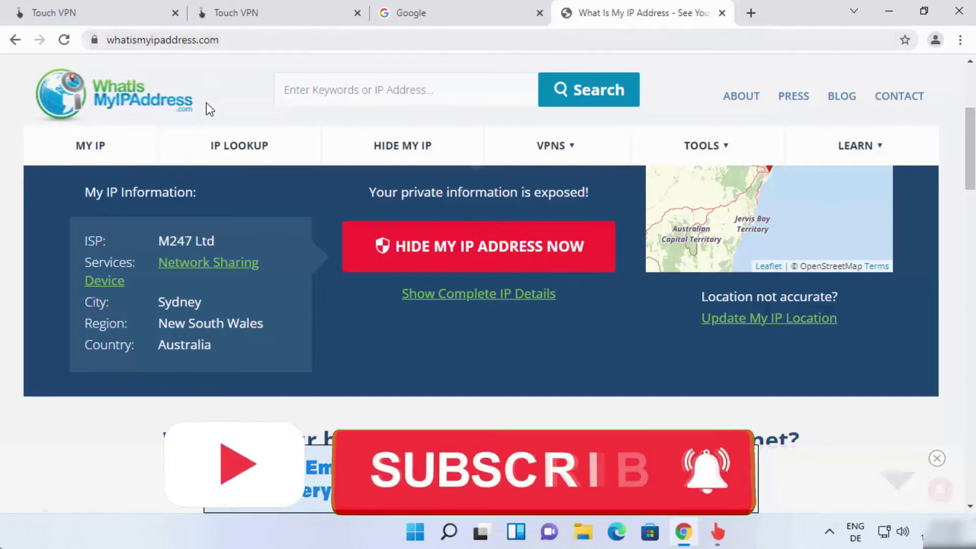
double_click(183, 344)
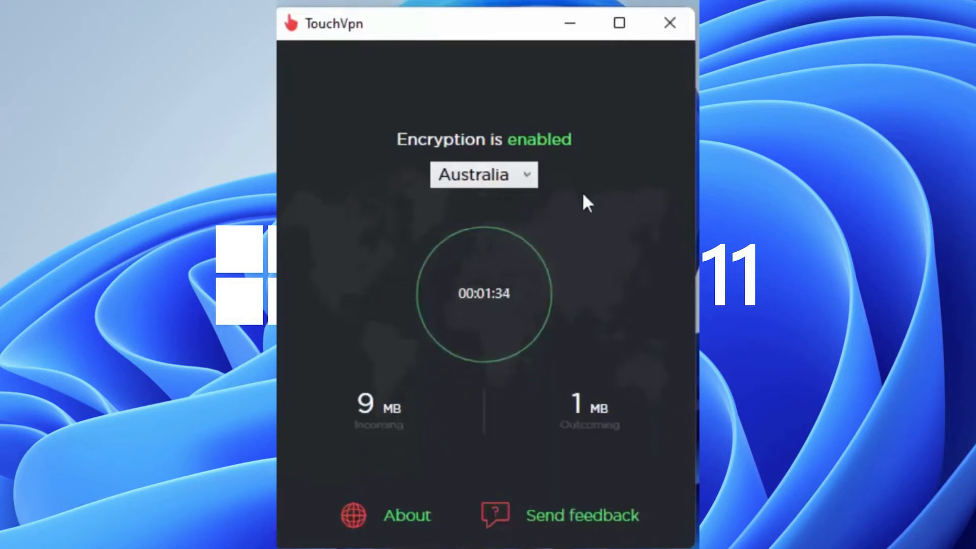
Step: Choose United Kingdom from Touch VPN's server country list
click(483, 174)
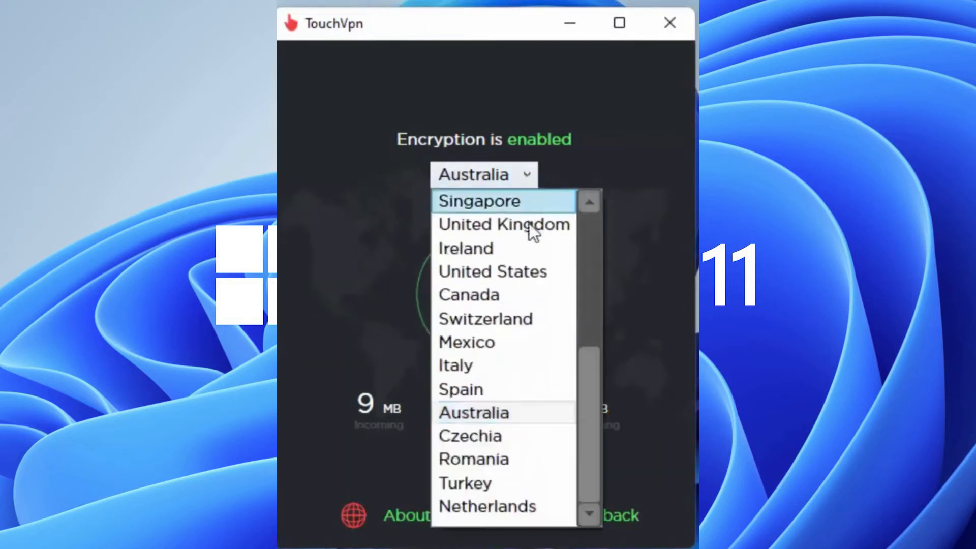
mouse_move(504, 319)
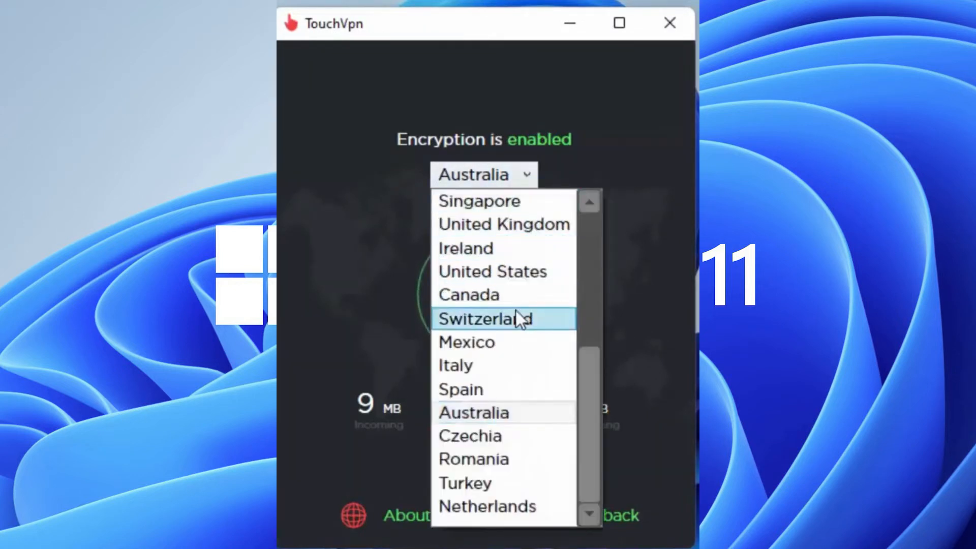
mouse_move(503, 224)
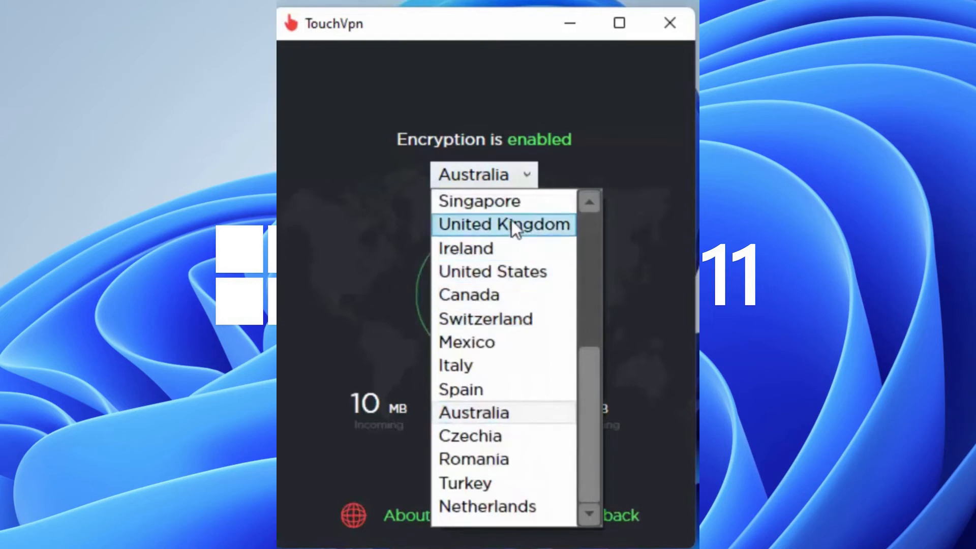
click(504, 224)
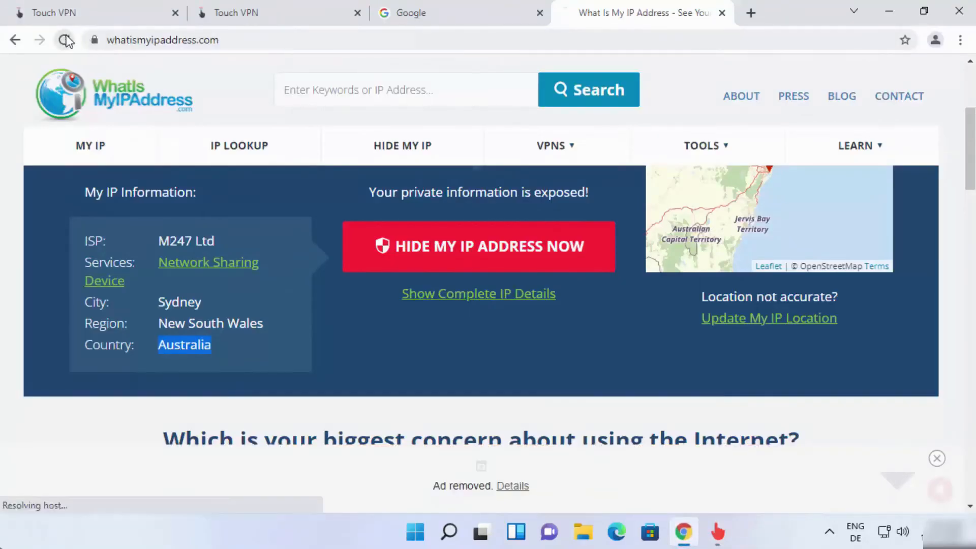
Step: Reload whatismyipaddress.com and highlight United Kingdom as the reported country
click(66, 40)
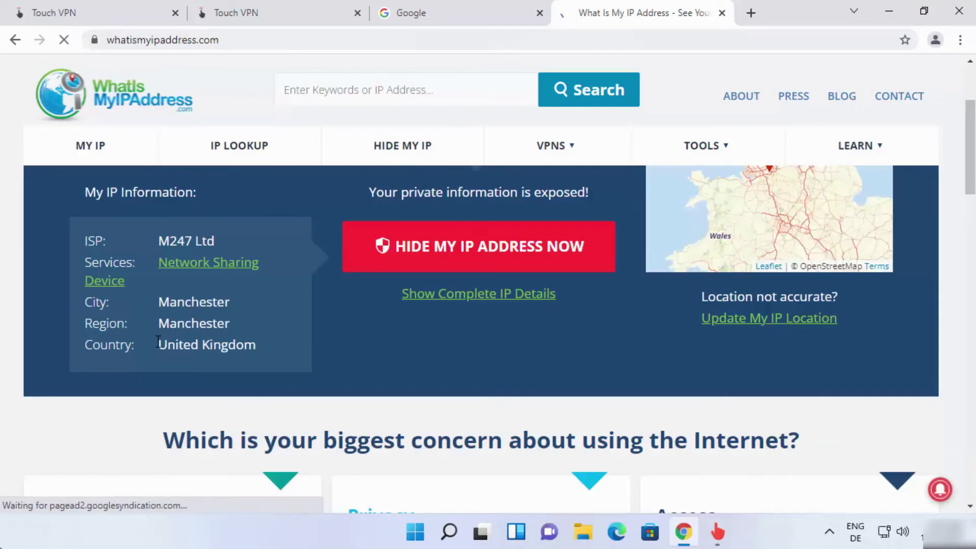
double_click(206, 344)
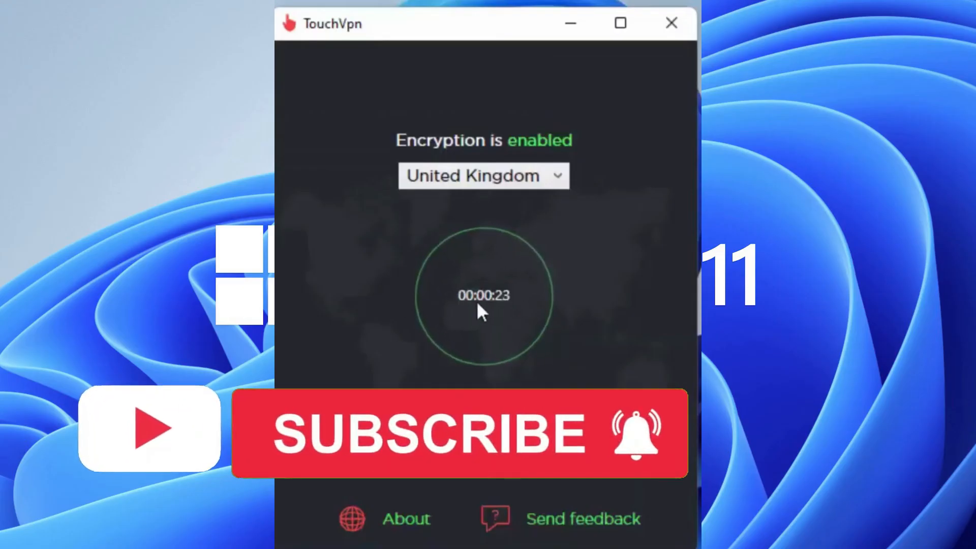
mouse_move(429, 342)
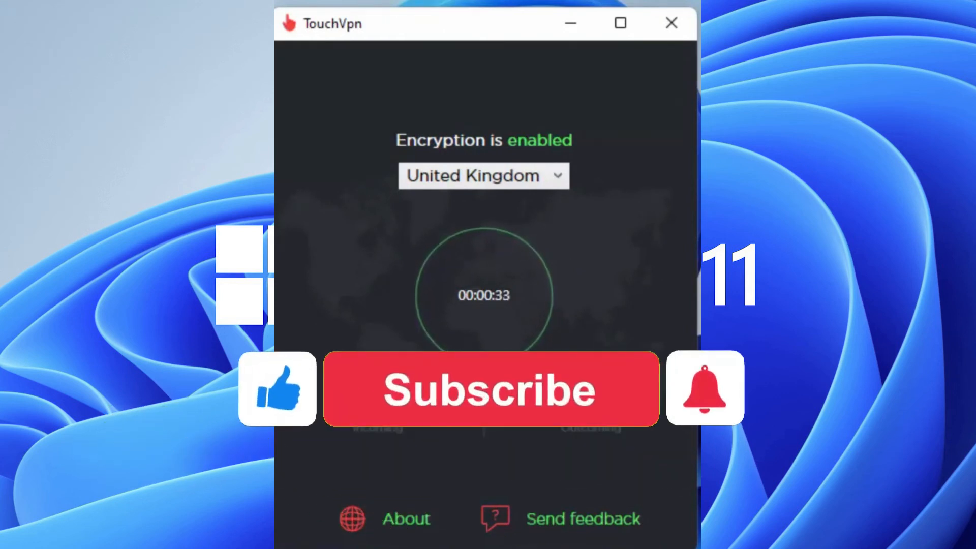
click(490, 389)
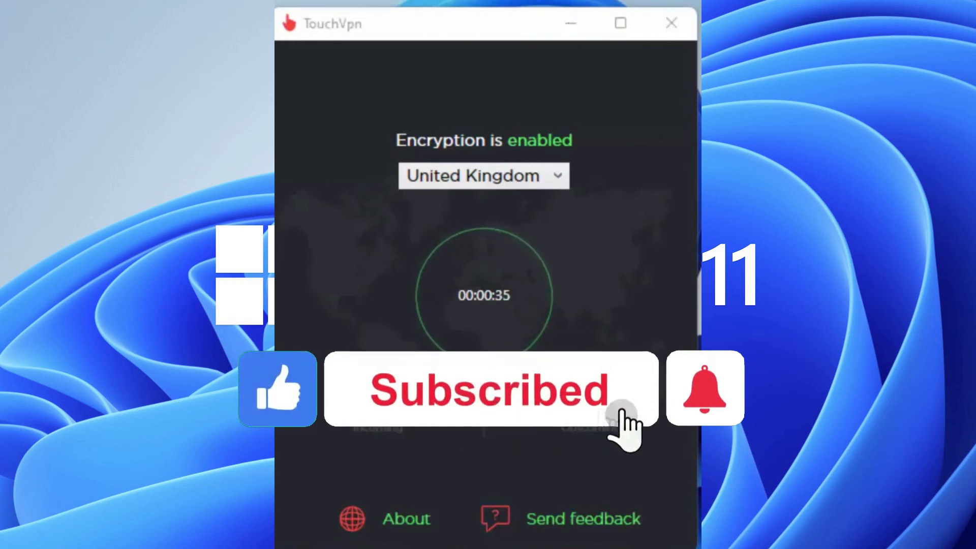
click(705, 388)
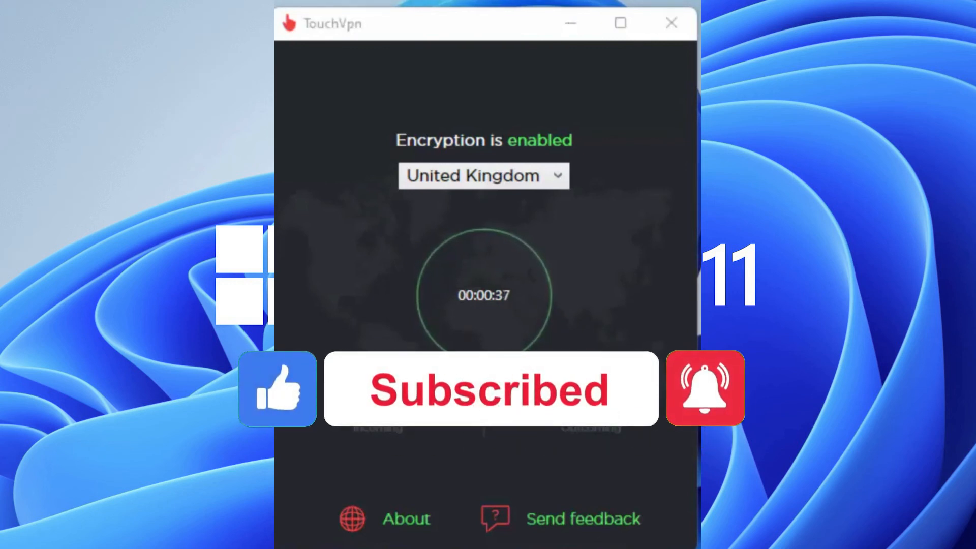